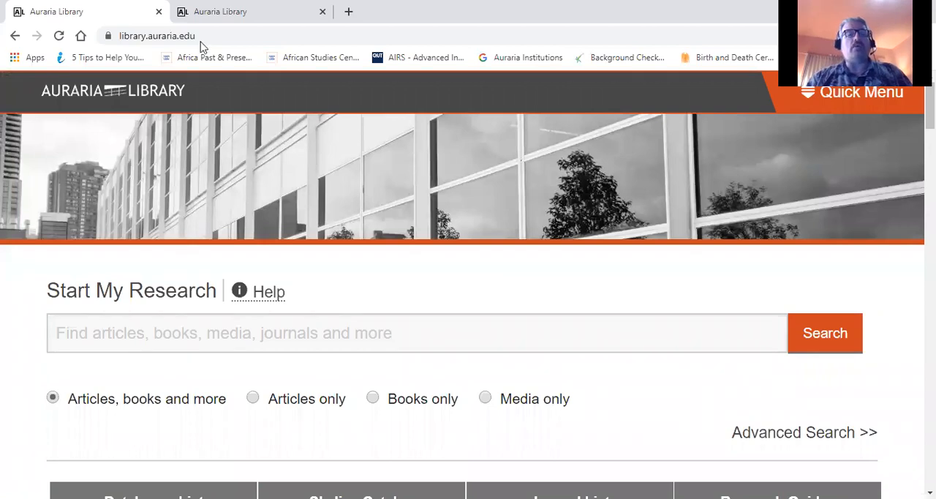
Go from the library home page to the Databases list
click(156, 35)
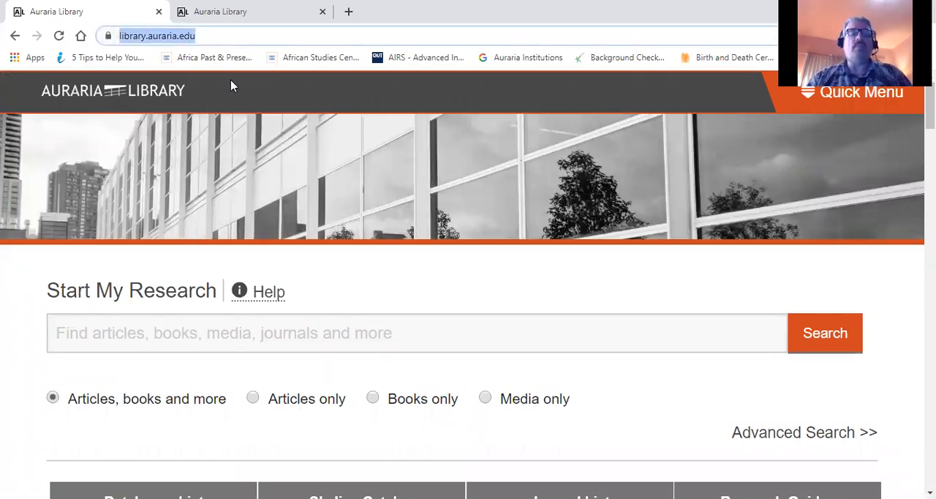
scroll(down, 3)
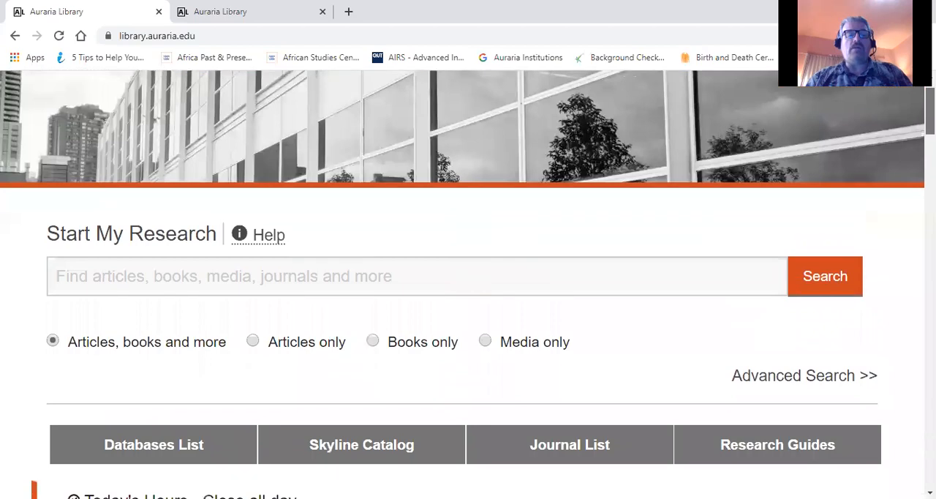
scroll(down, 3)
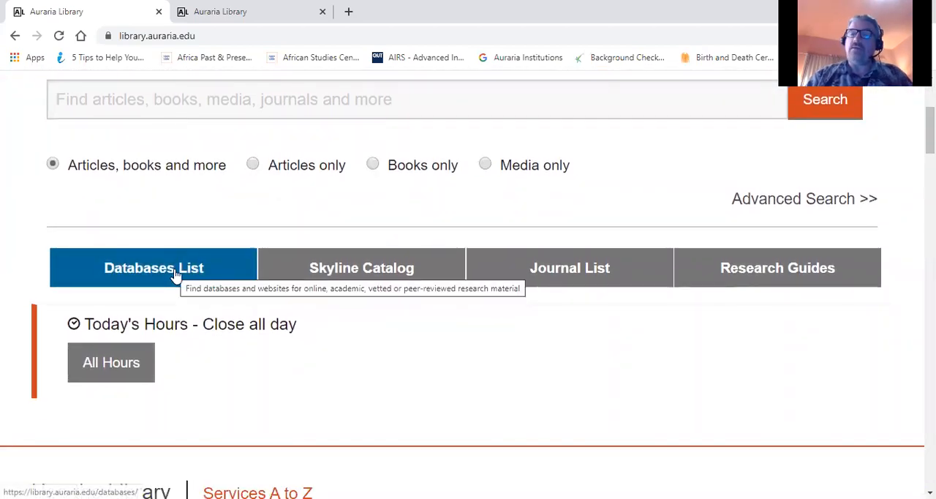
click(154, 266)
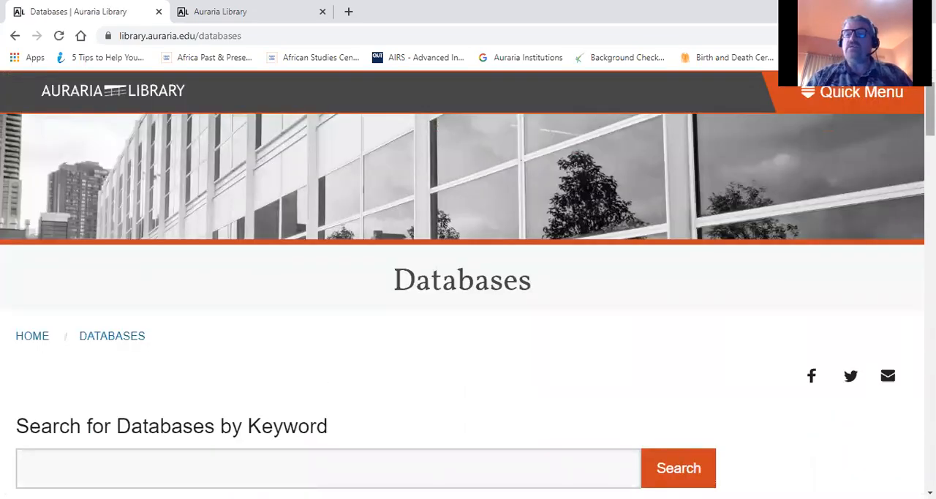
scroll(down, 3)
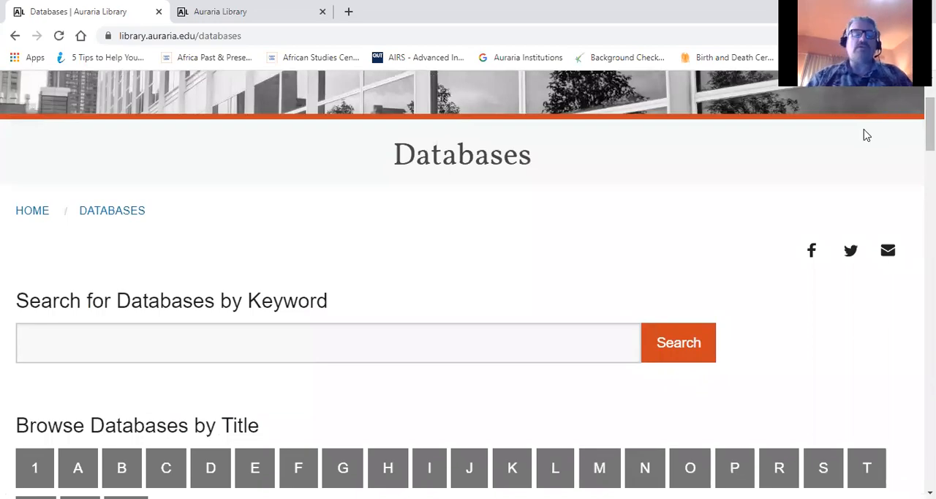
mouse_move(304, 219)
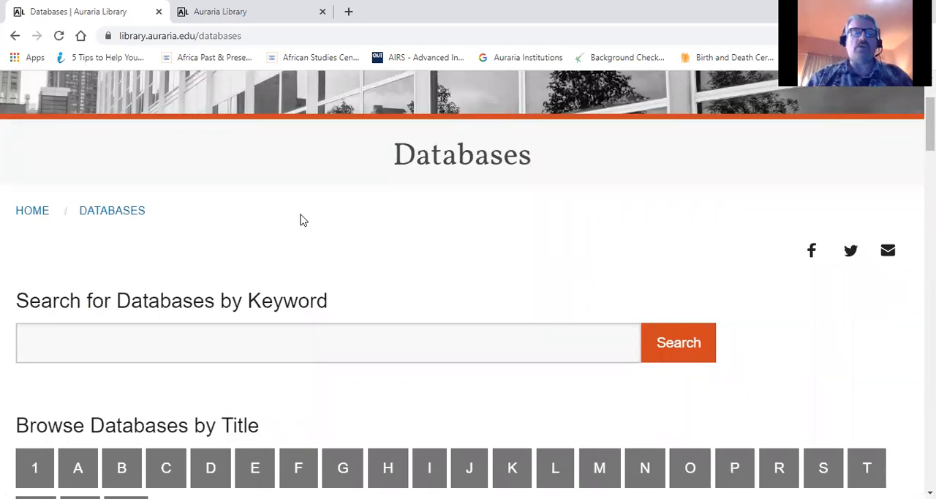
mouse_move(143, 318)
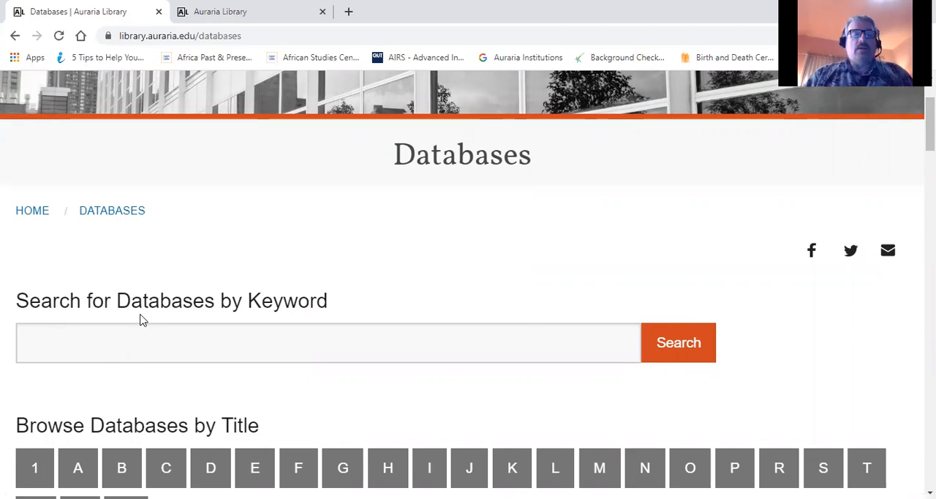
Fill the database keyword box with 'business source premier' from the suggestions
click(328, 342)
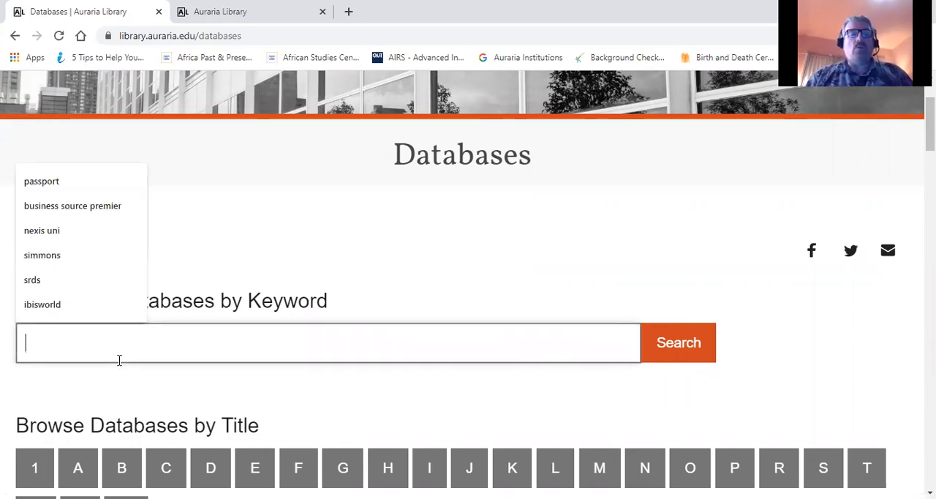
click(41, 255)
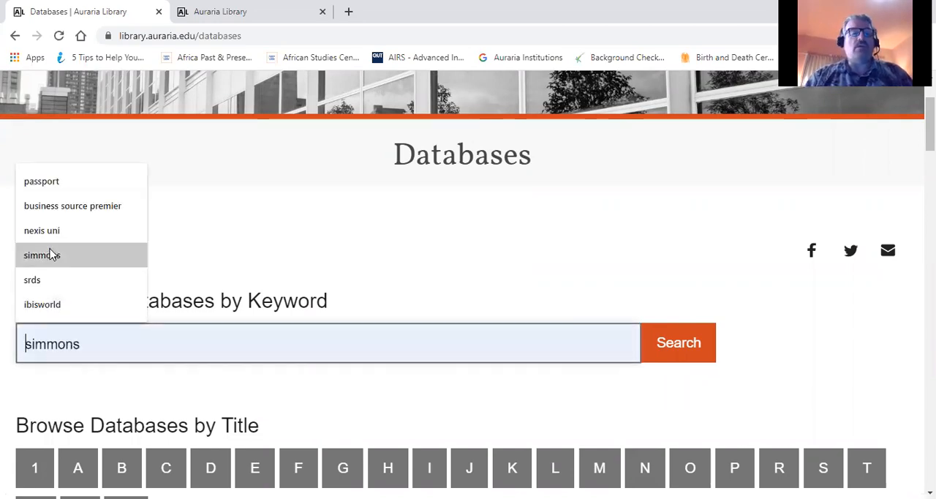
click(74, 205)
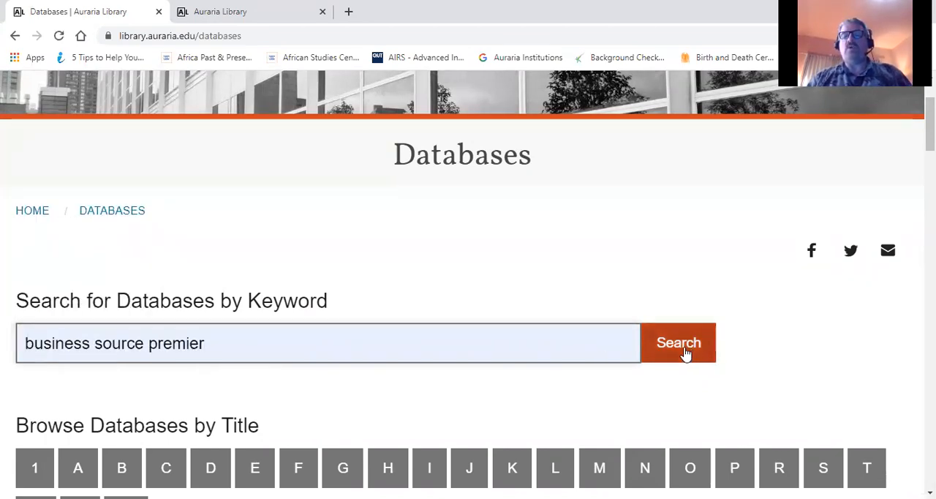
Search the databases and launch Business Source Premier from the result title
click(677, 342)
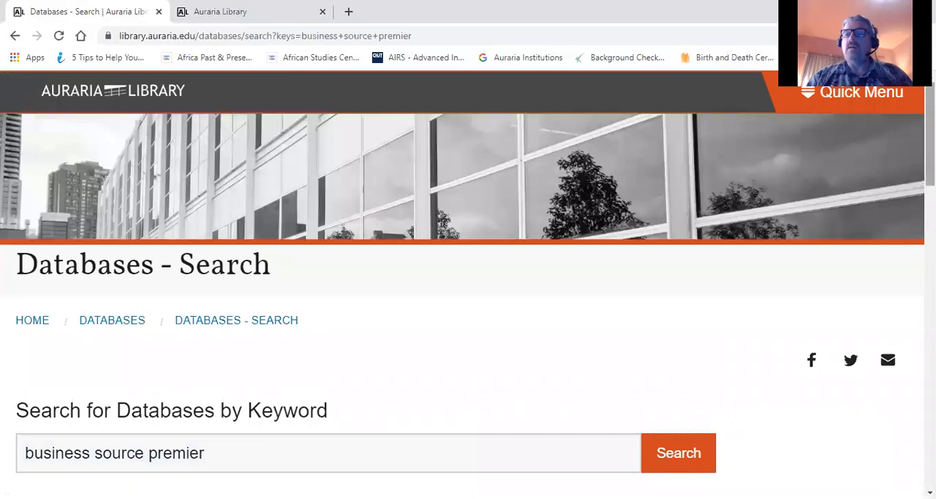
click(677, 452)
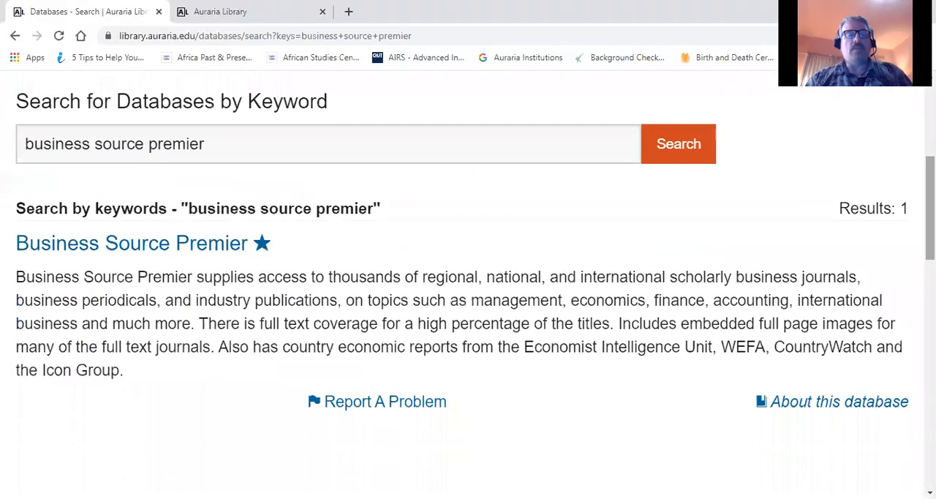
double_click(57, 242)
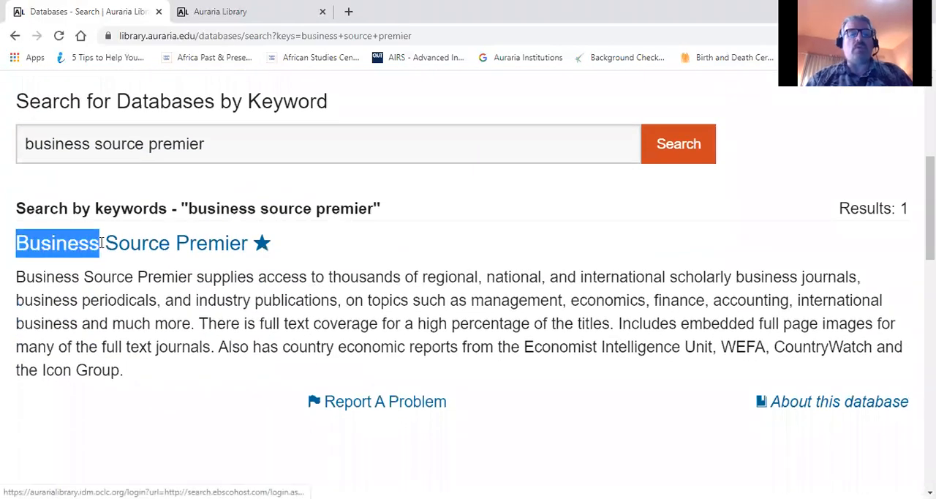
click(176, 242)
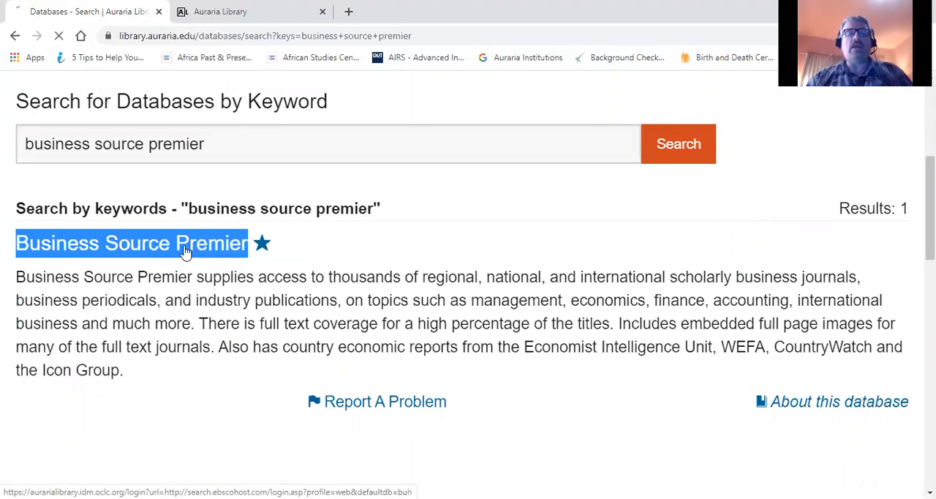
click(132, 243)
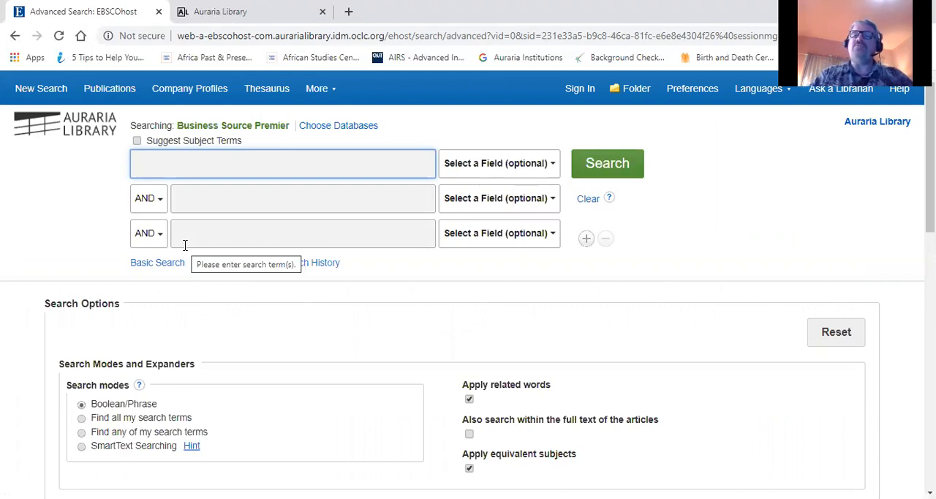
click(283, 164)
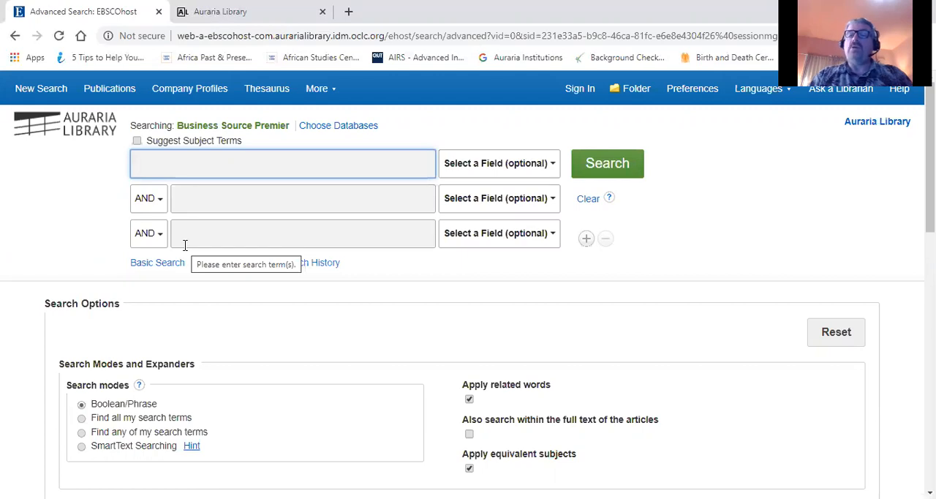
mouse_move(51, 214)
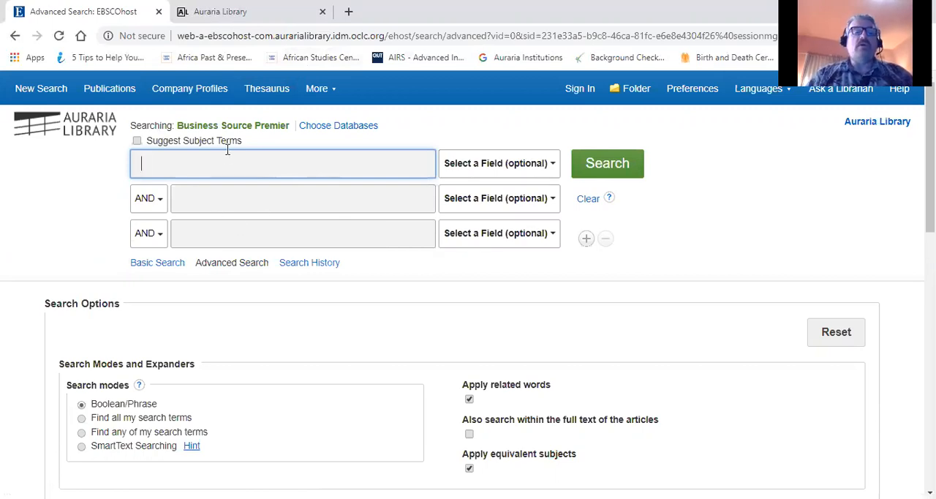
click(301, 199)
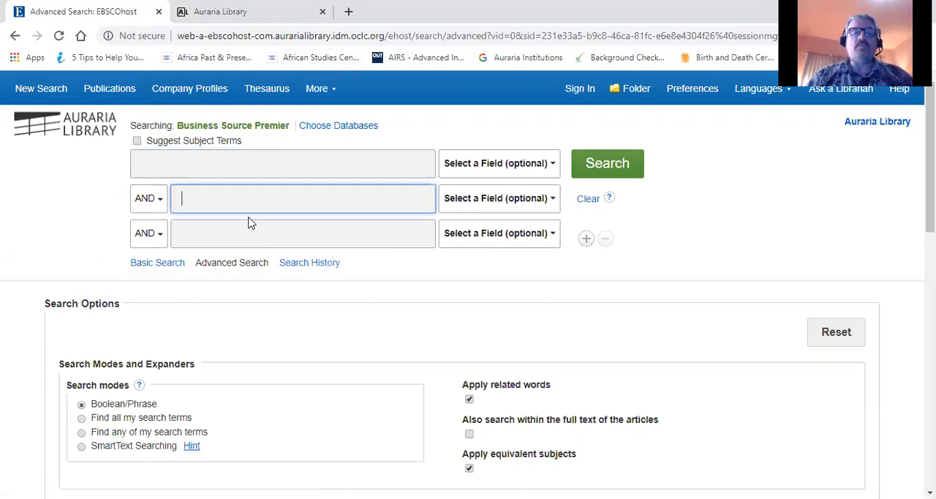
click(301, 232)
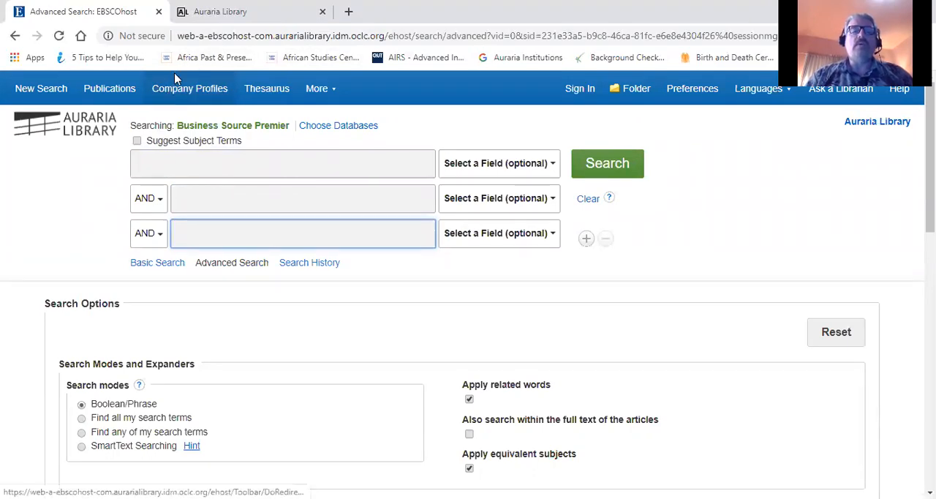
Browse the Company Profiles directory starting from 'sony'
click(190, 88)
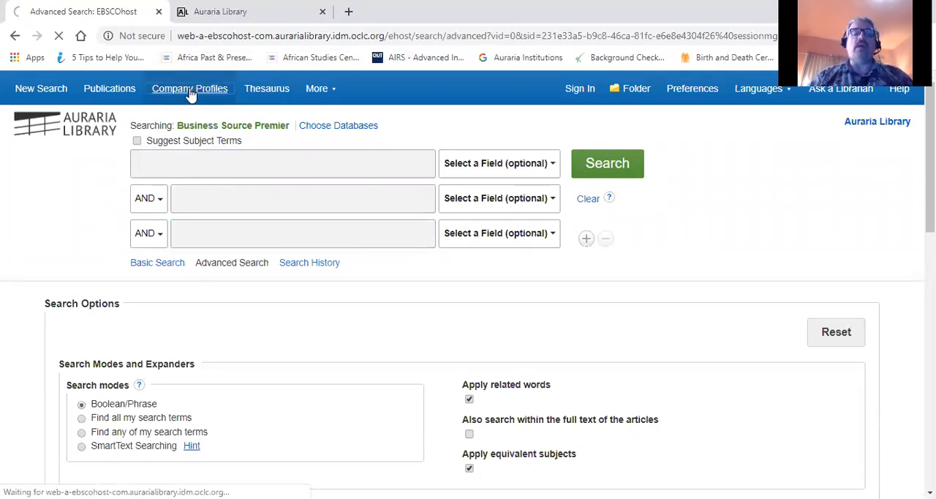
click(190, 87)
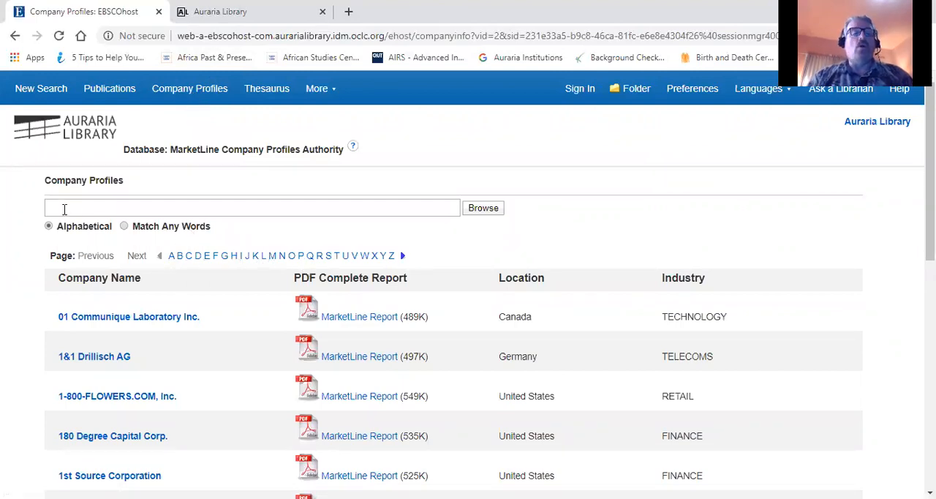
text(sony)
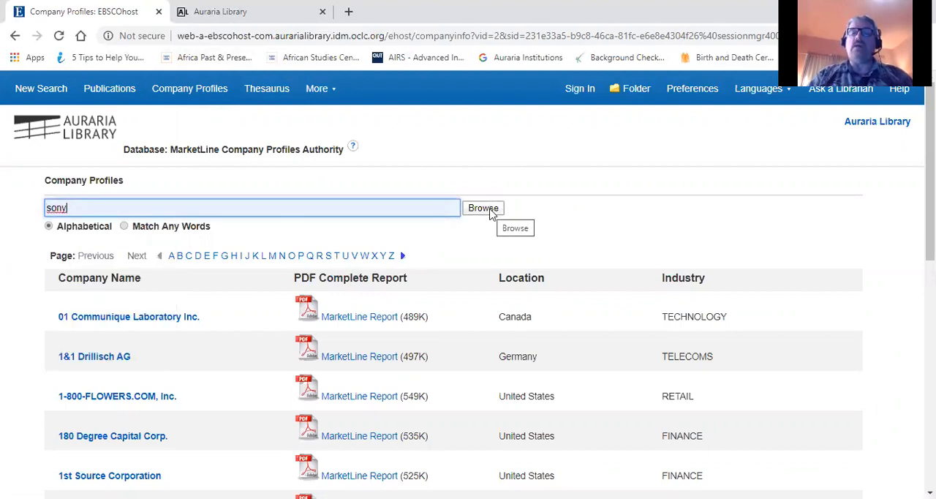
click(483, 208)
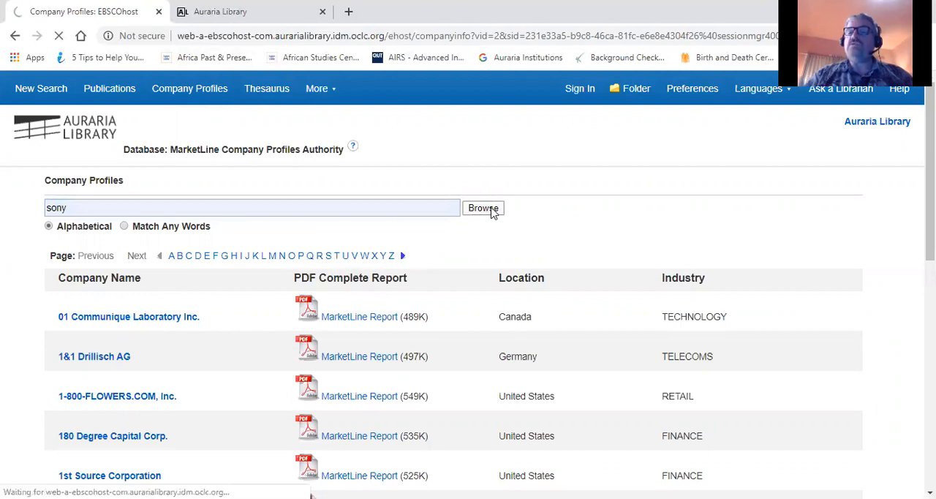
click(482, 208)
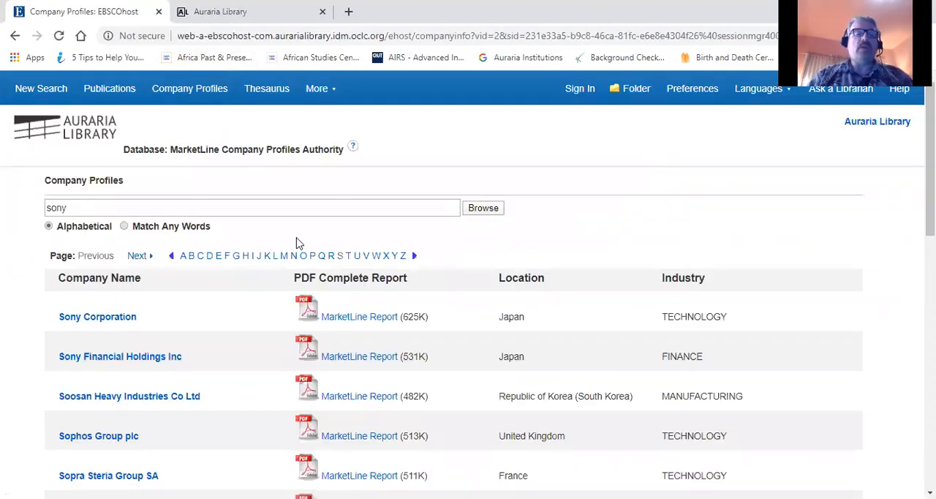
mouse_move(118, 330)
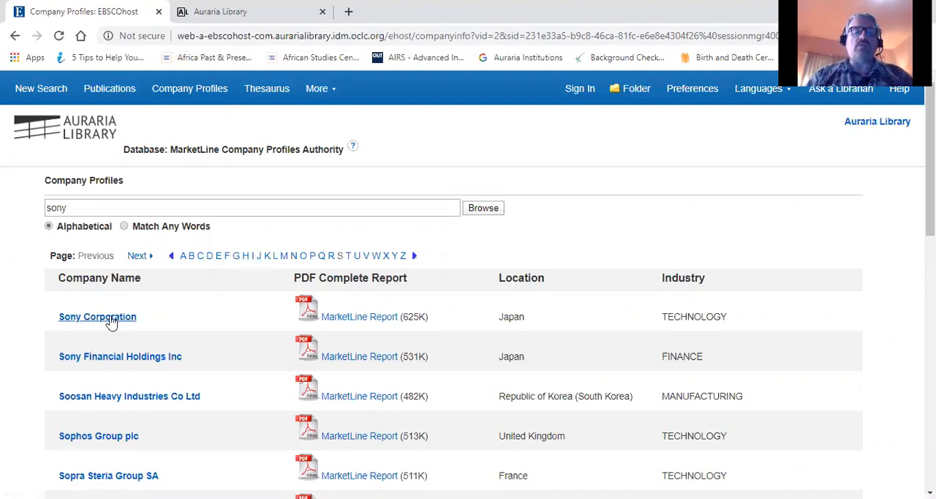
mouse_move(96, 316)
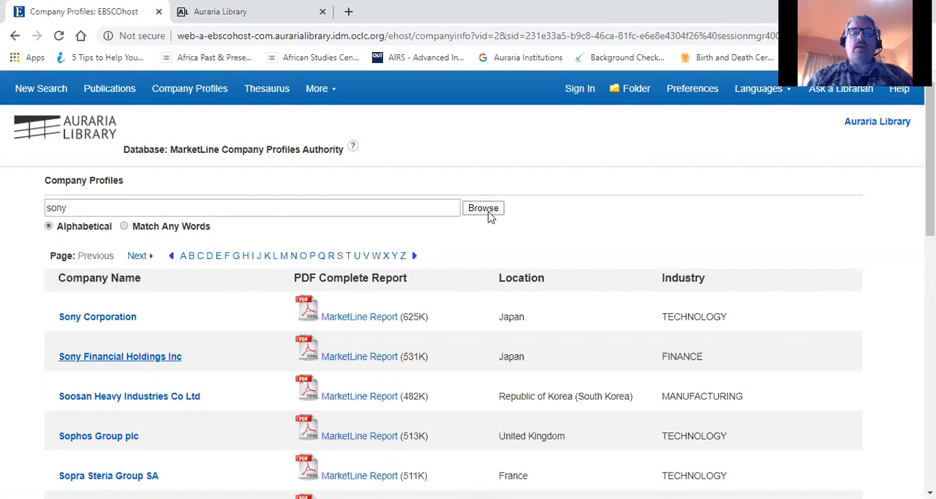
mouse_move(482, 207)
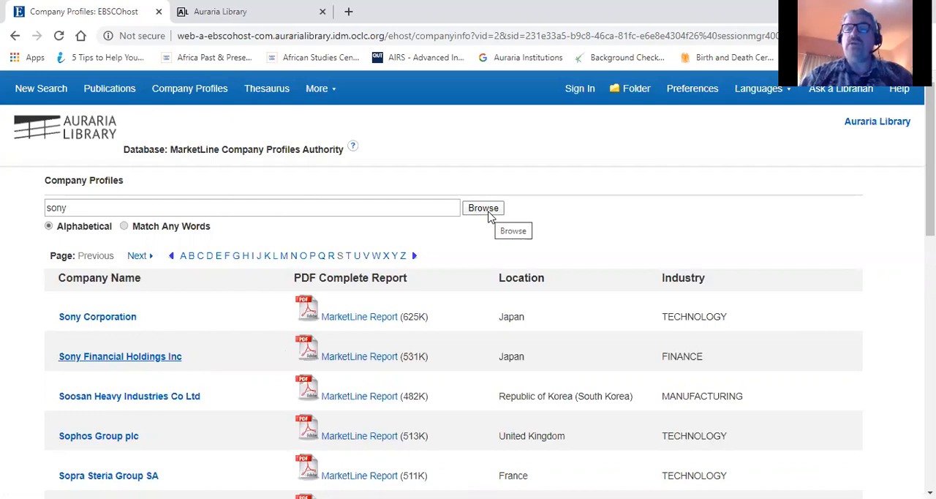
mouse_move(66, 283)
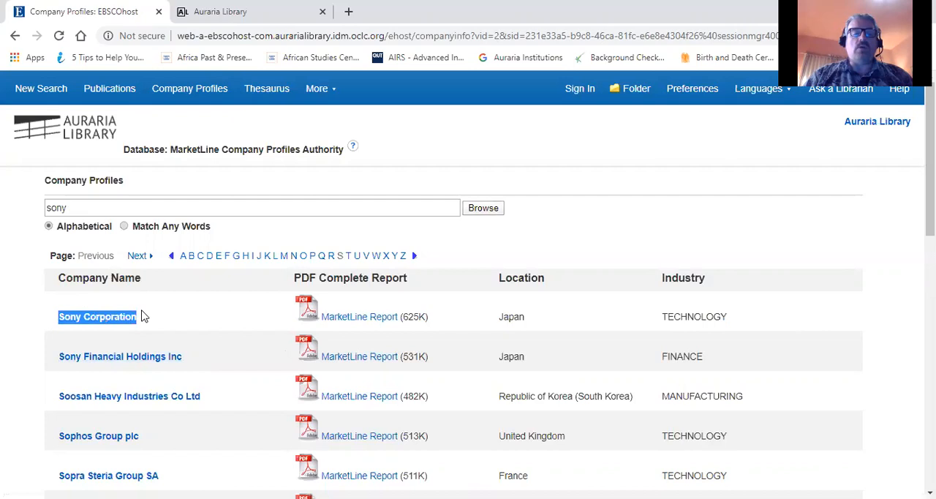
mouse_move(305, 322)
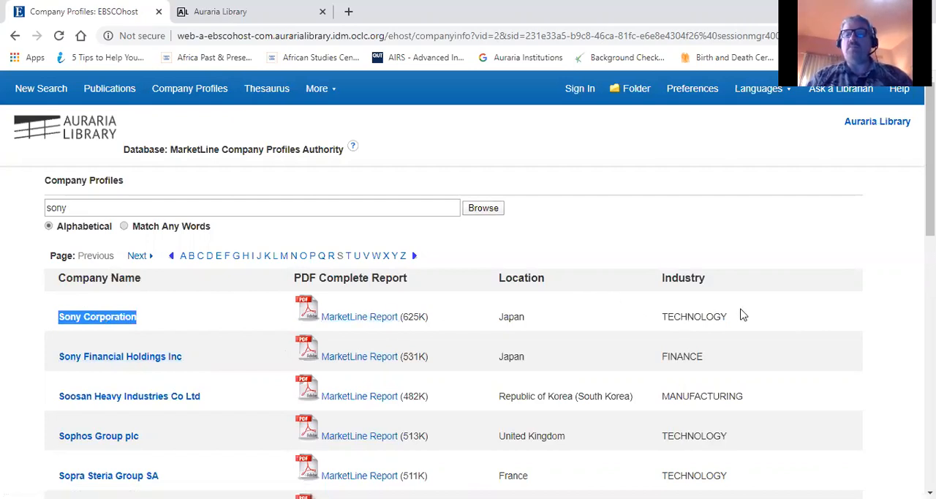
Highlight Sony Corporation's location, Japan, in the results
double_click(694, 316)
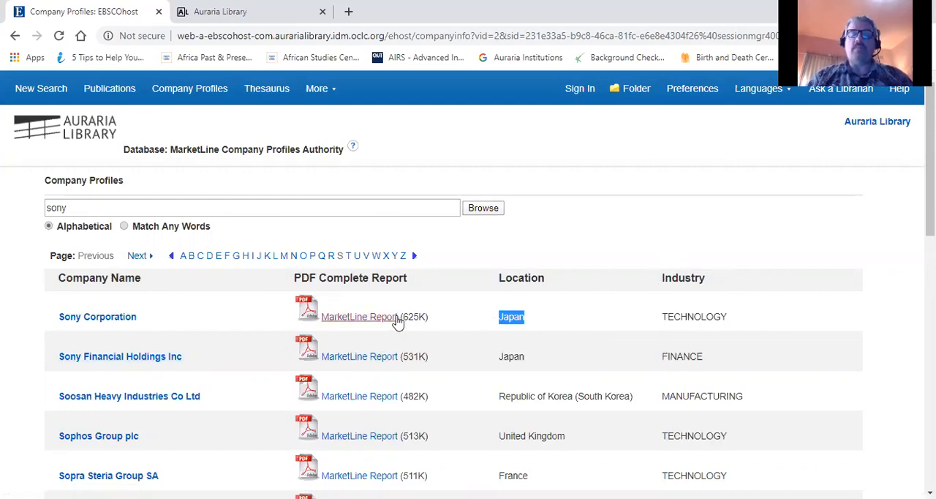
mouse_move(359, 316)
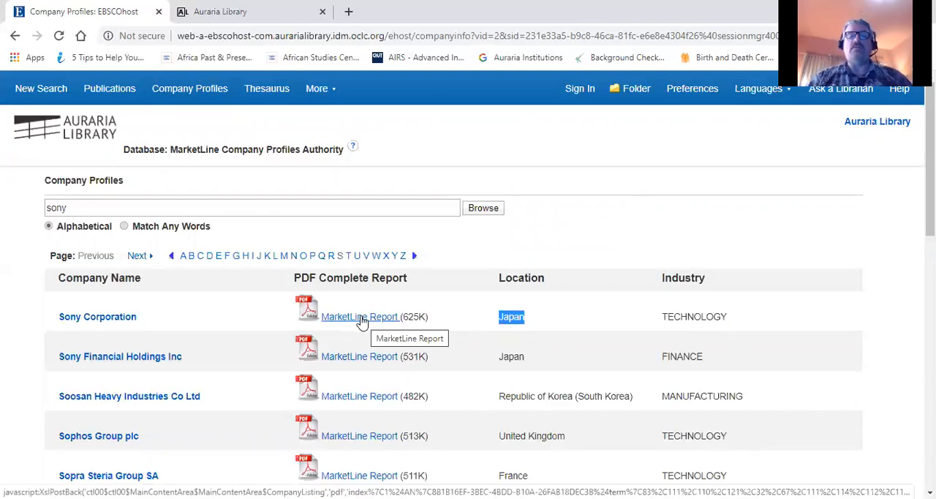
Load the MarketLine Report PDF from the Sony Corporation row
click(359, 316)
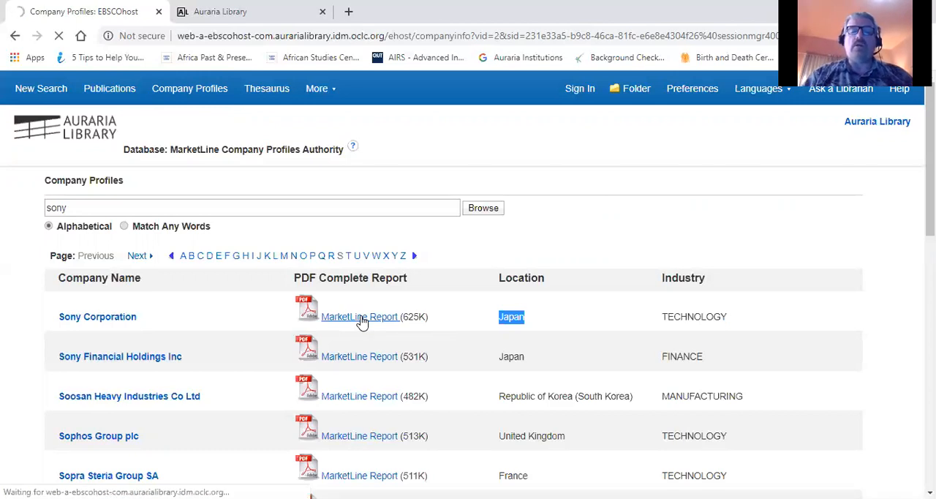
click(360, 316)
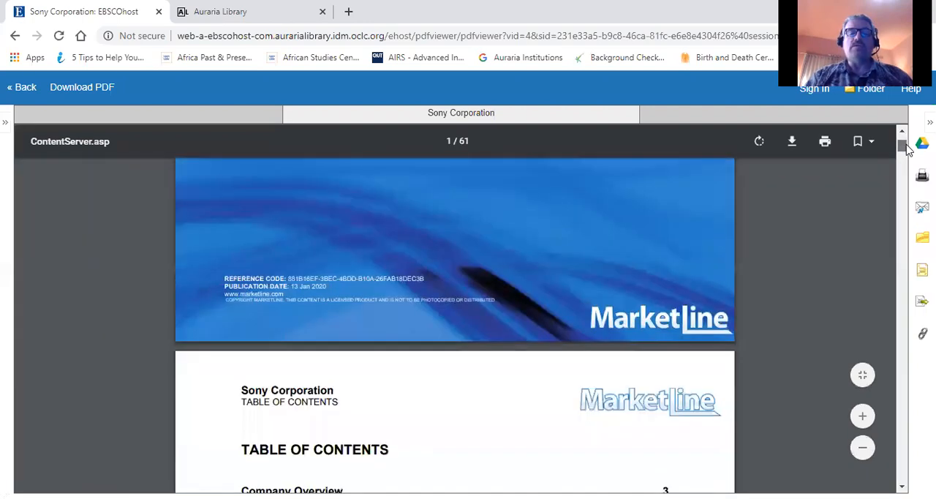
Scroll the PDF to page 2 with the full table of contents
scroll(down, 3)
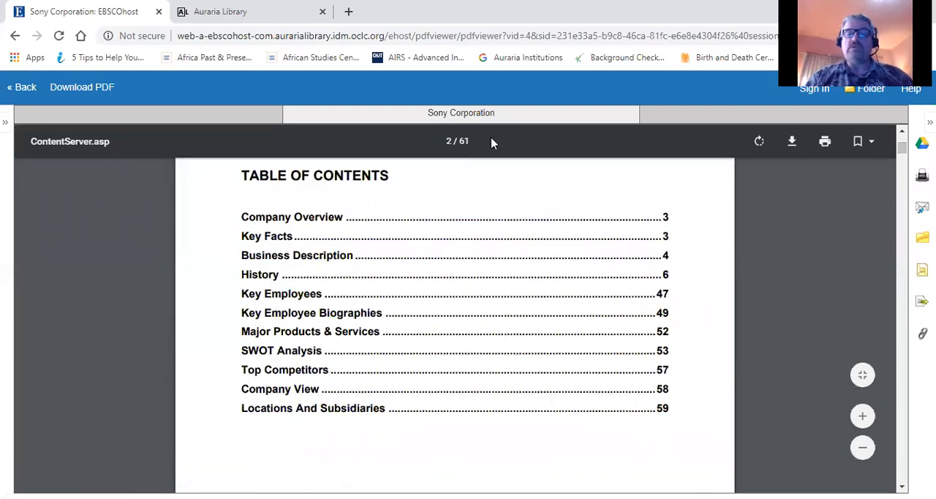
mouse_move(329, 221)
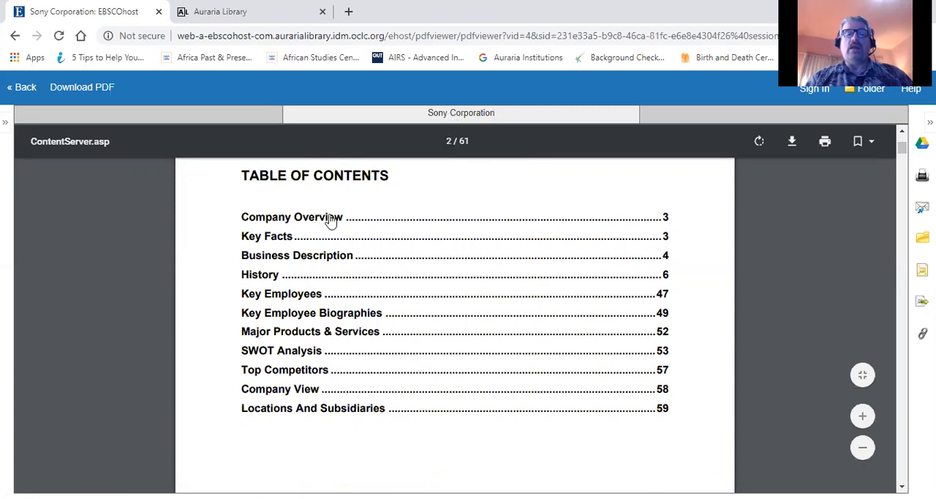
mouse_move(462, 221)
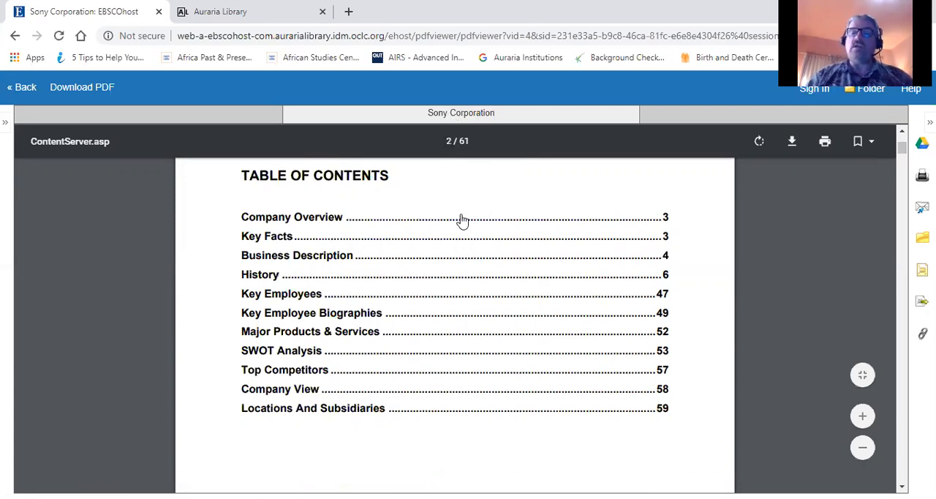
mouse_move(286, 234)
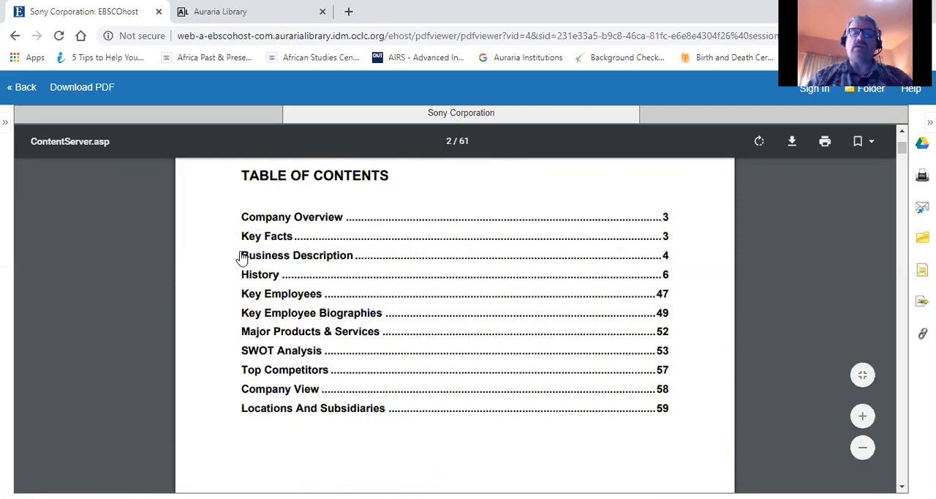
mouse_move(333, 305)
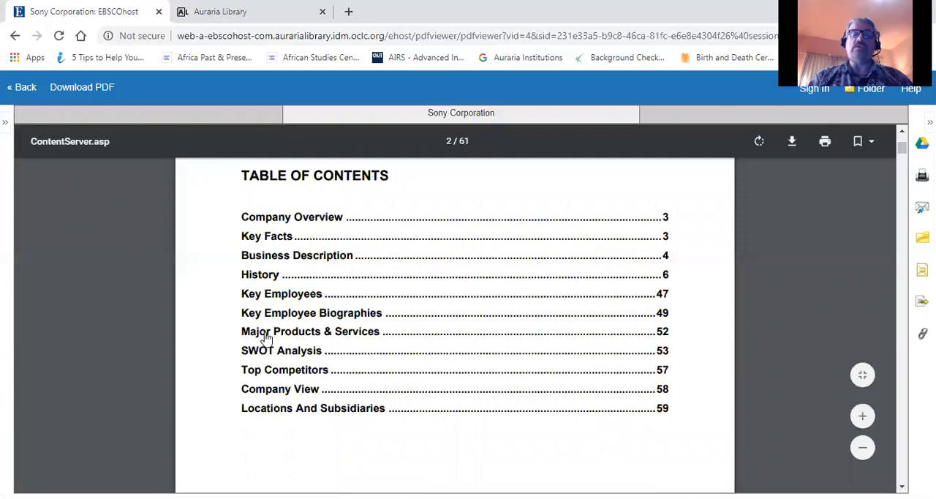
mouse_move(330, 357)
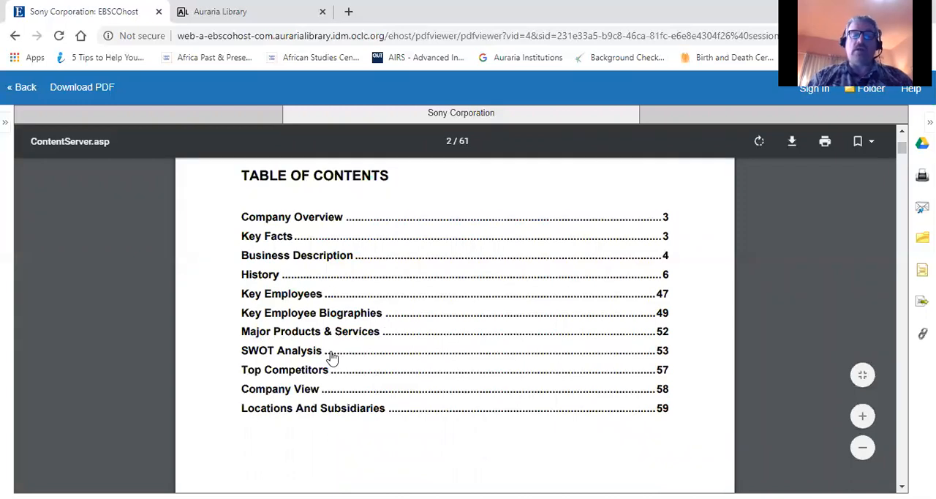
mouse_move(315, 395)
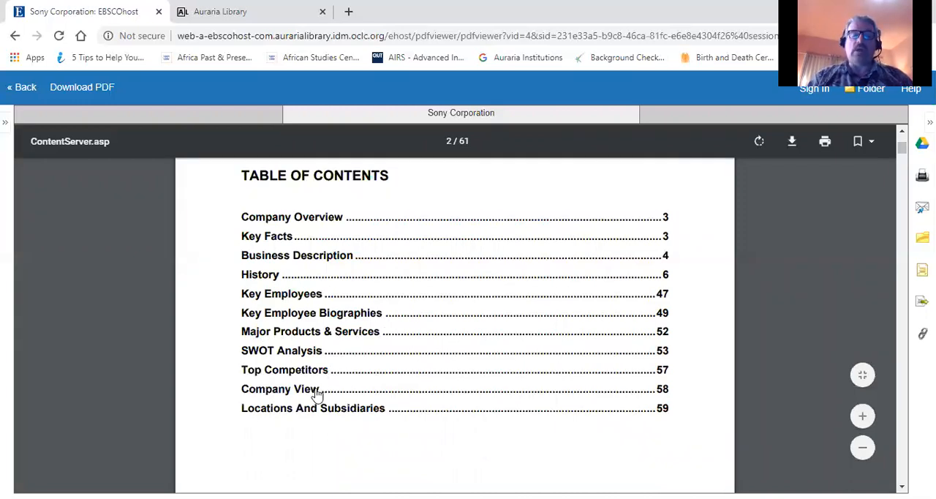
mouse_move(380, 421)
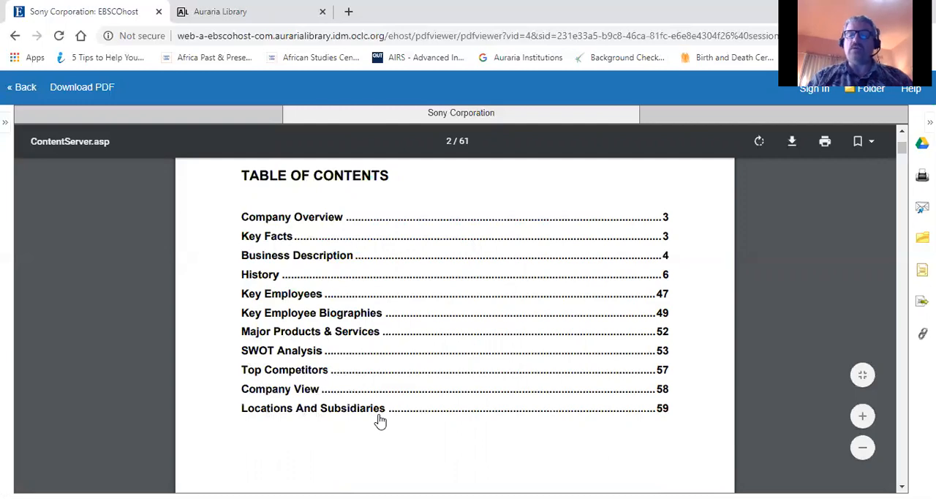
mouse_move(666, 302)
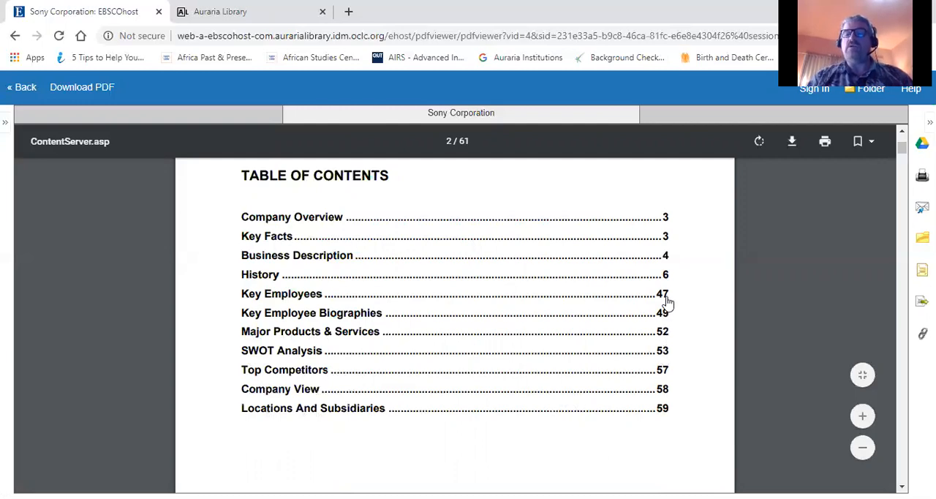
mouse_move(269, 361)
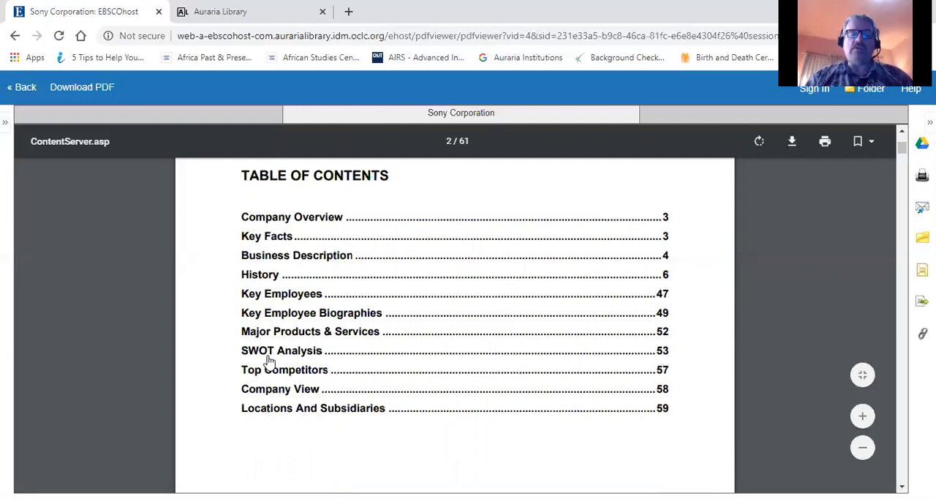
mouse_move(666, 450)
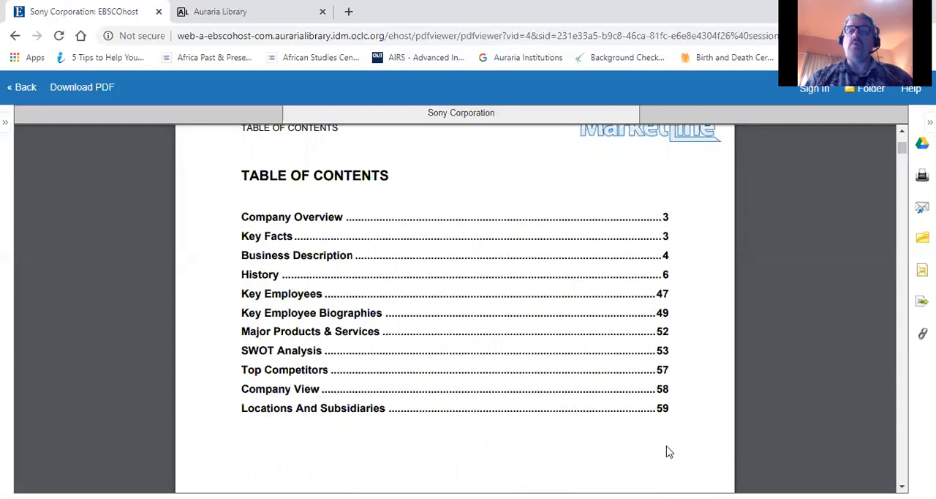
mouse_move(281, 341)
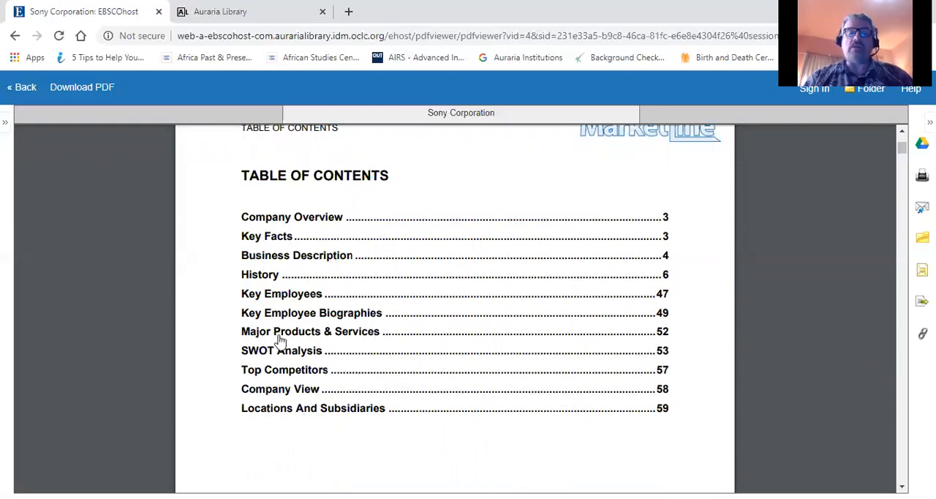
mouse_move(248, 351)
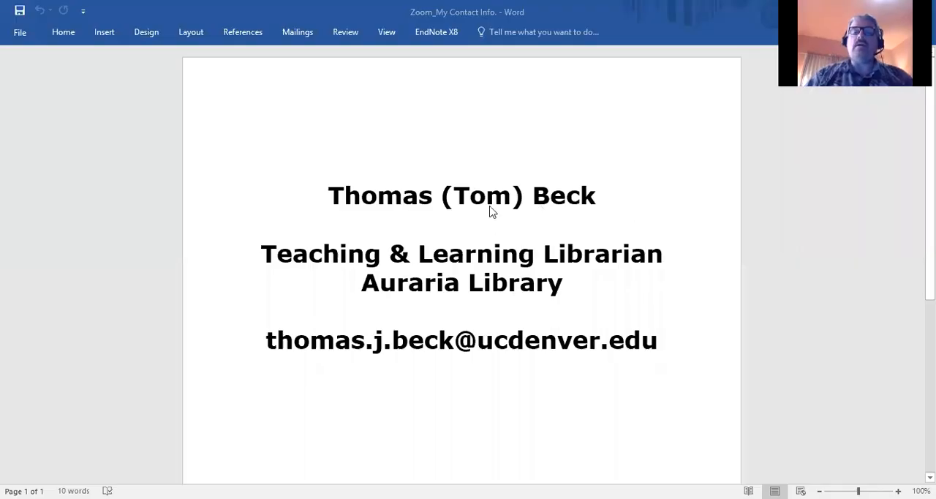
mouse_move(488, 242)
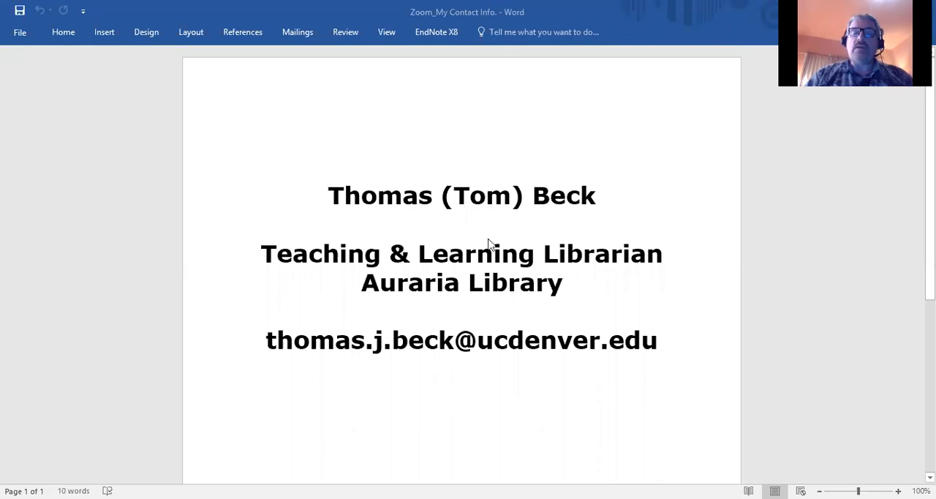
mouse_move(632, 316)
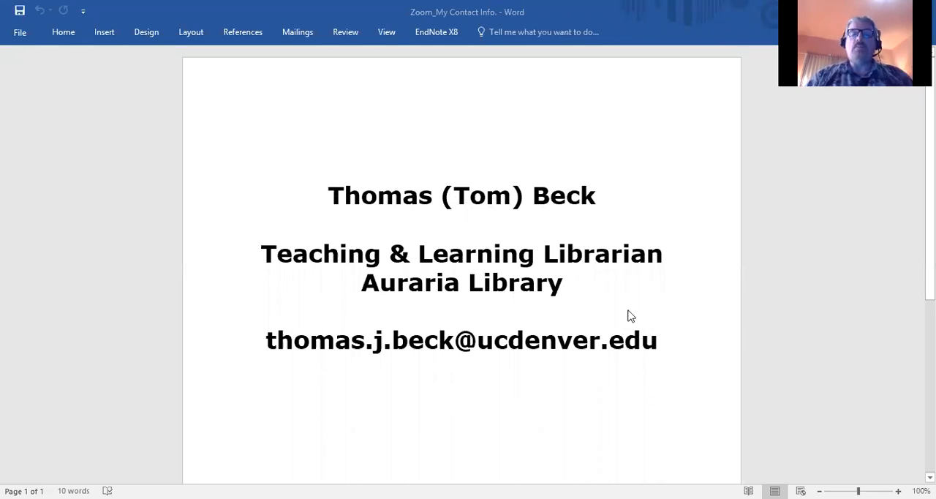
mouse_move(599, 174)
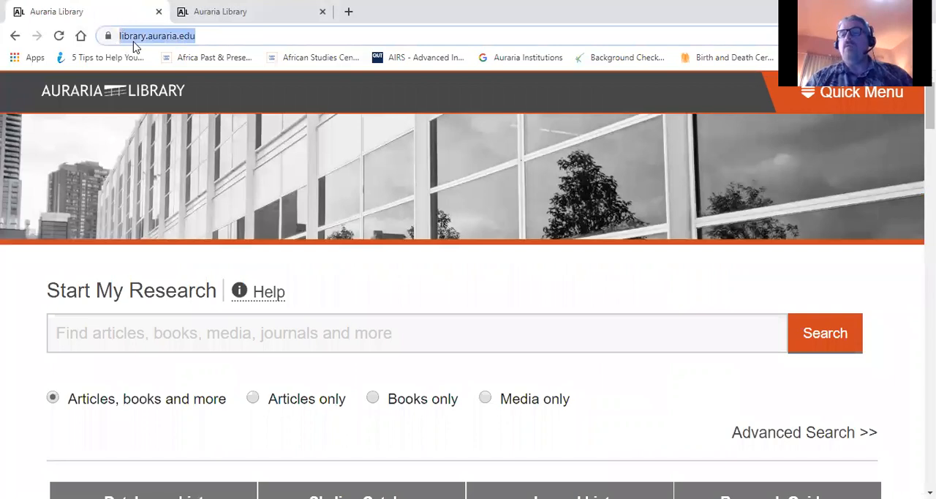
Scroll the library homepage down to the Ask Us help bar
scroll(down, 3)
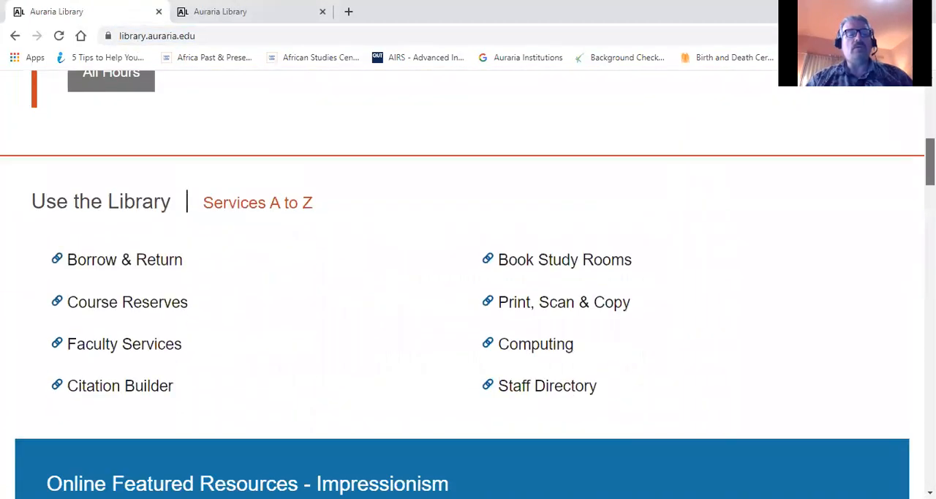
scroll(down, 3)
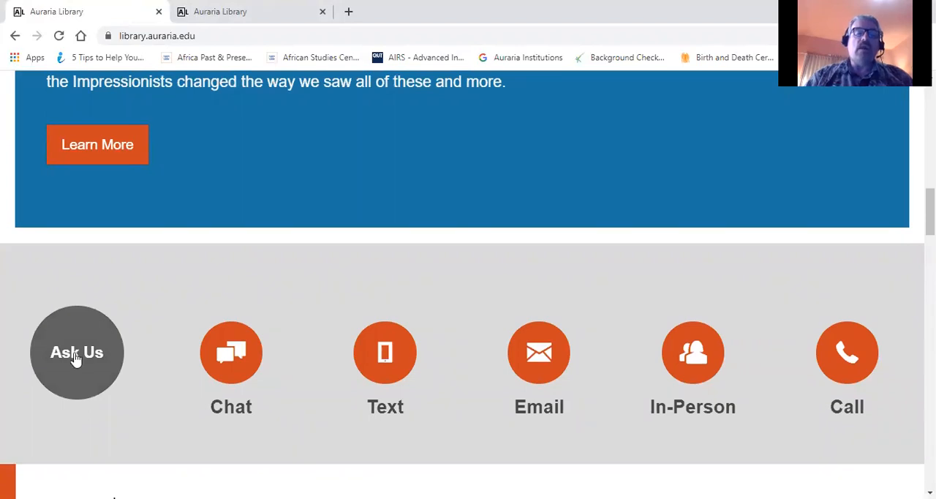
mouse_move(381, 373)
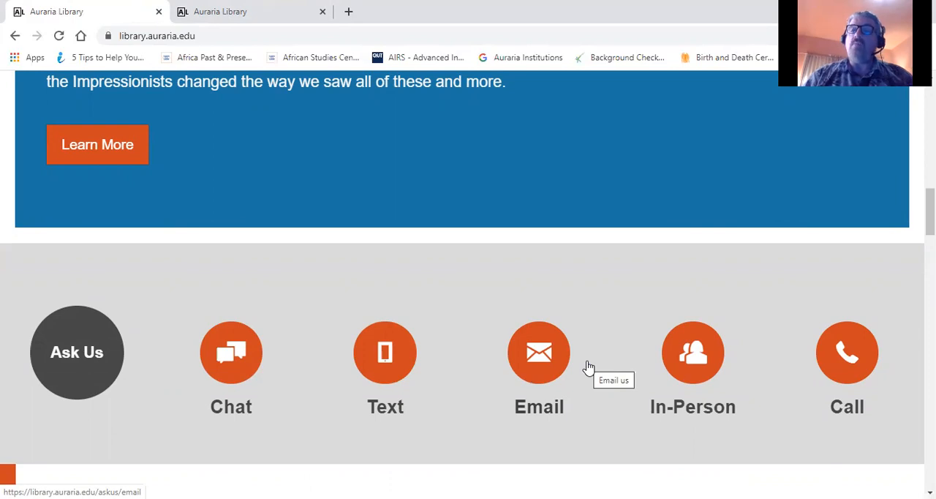
Choose the Email option in the Ask Us section
click(539, 353)
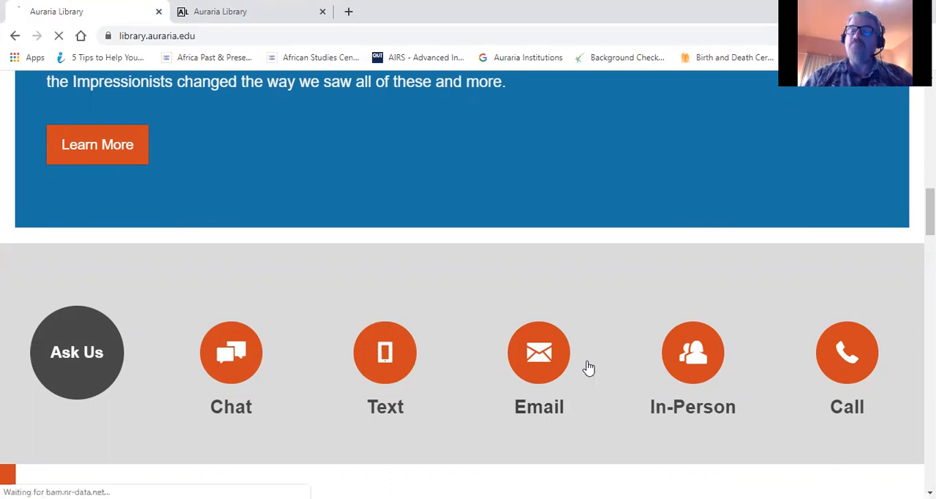